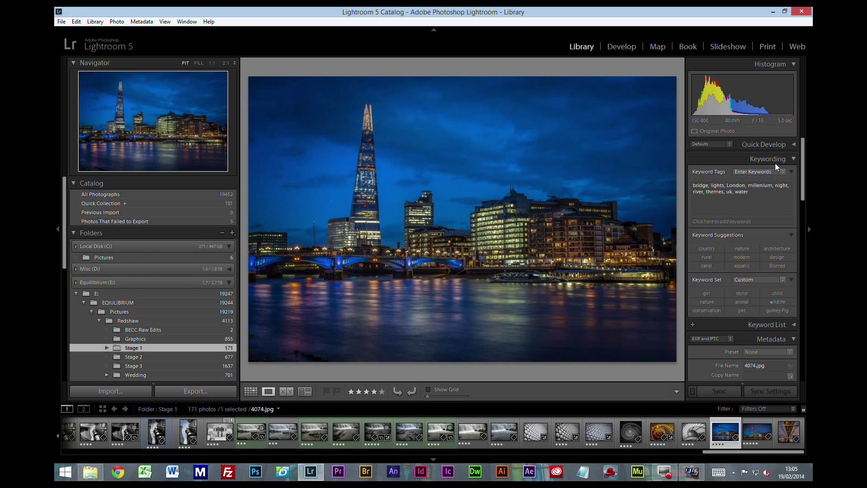
{"action": "mouse_move", "coordinate": [771, 198]}
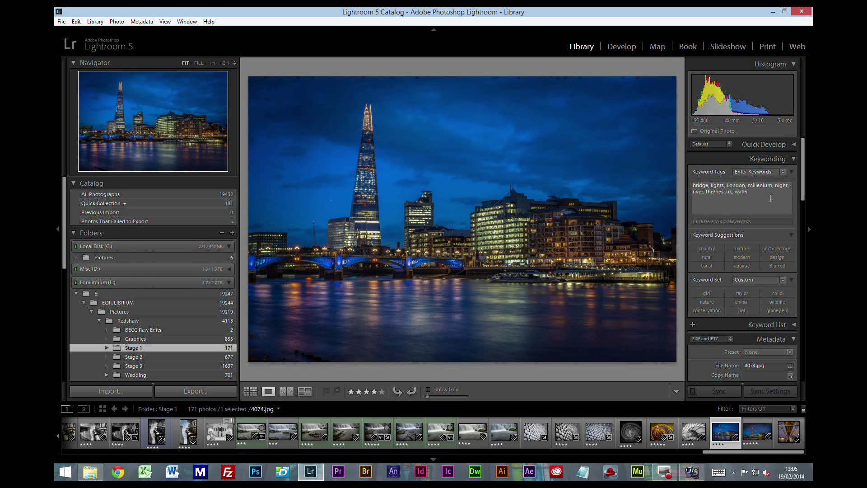
{"action": "mouse_move", "coordinate": [769, 197]}
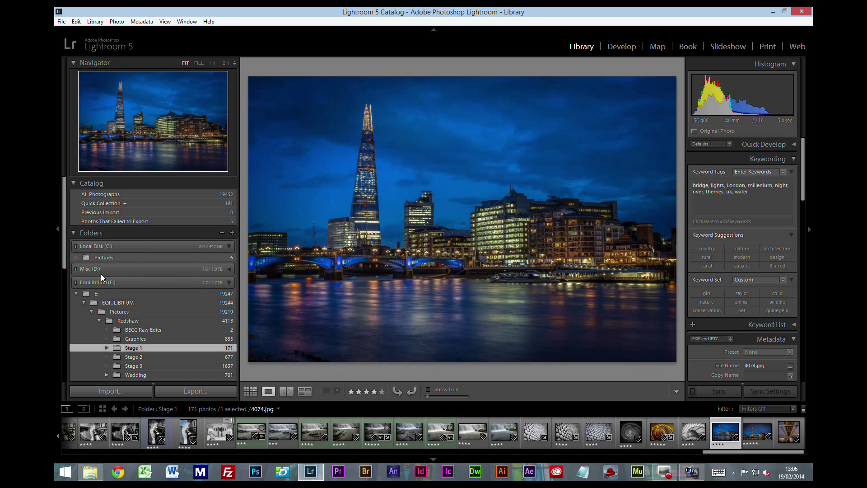
{"action": "mouse_move", "coordinate": [152, 357]}
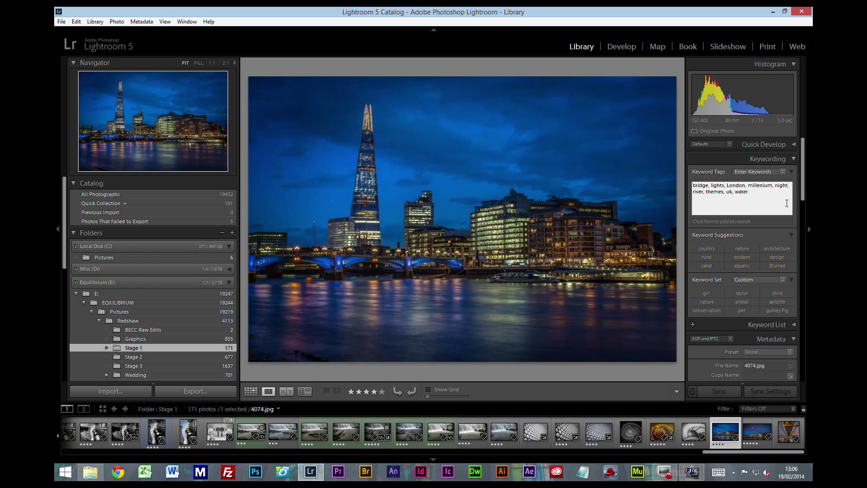
Tag the London night photo with the suggested keywords 'architecture' and 'building'
{"action": "left_click", "coordinate": [762, 196]}
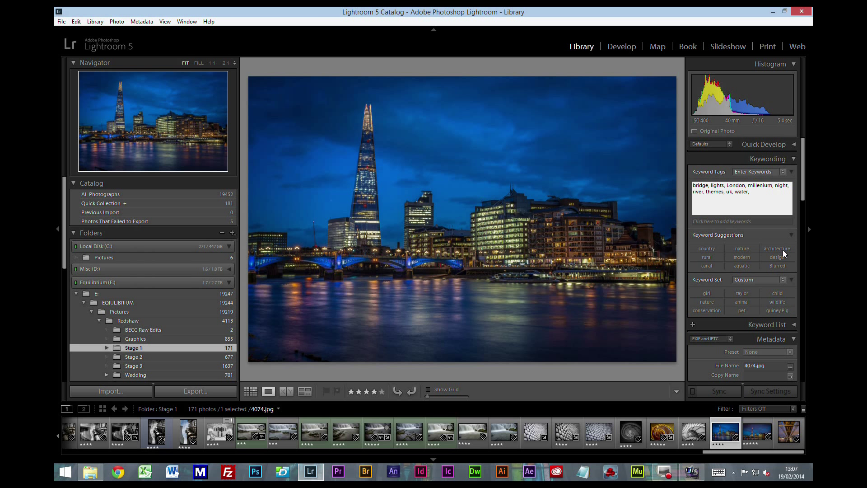
{"action": "left_click", "coordinate": [750, 191]}
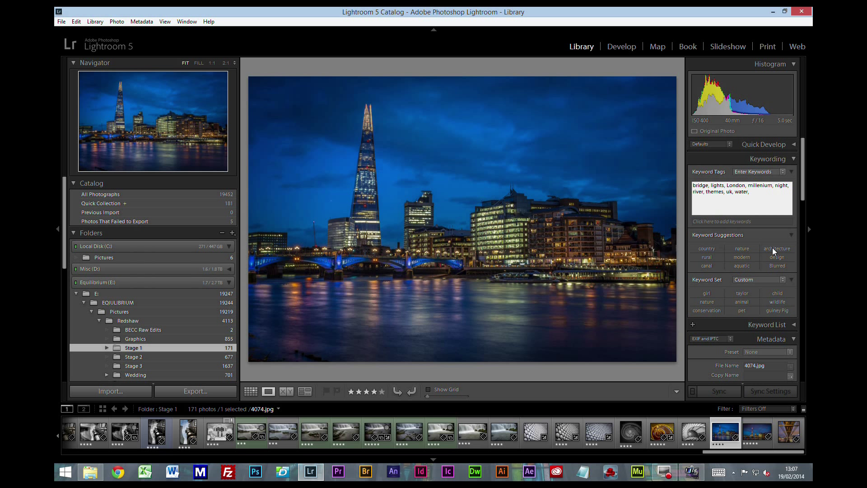
{"action": "left_click", "coordinate": [776, 249]}
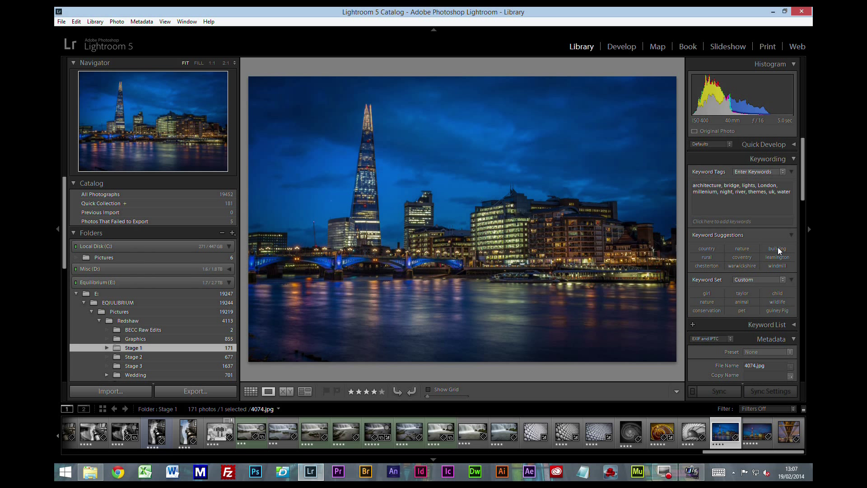
{"action": "left_click", "coordinate": [777, 248]}
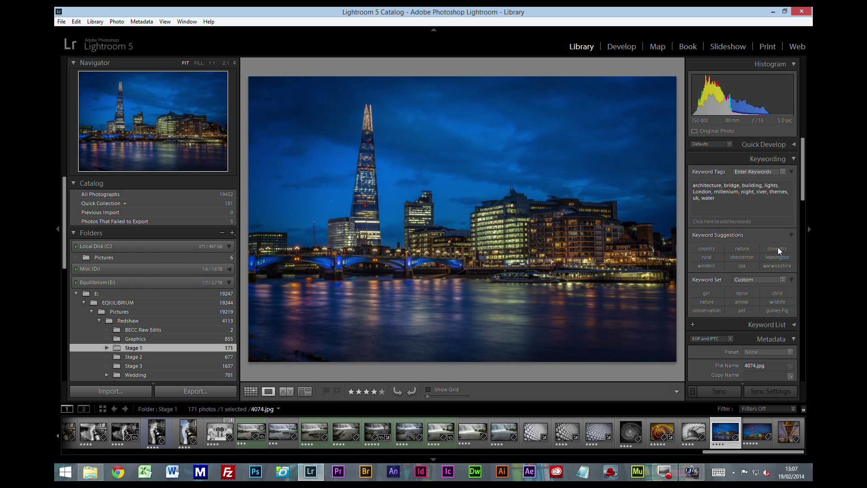
{"action": "mouse_move", "coordinate": [729, 268]}
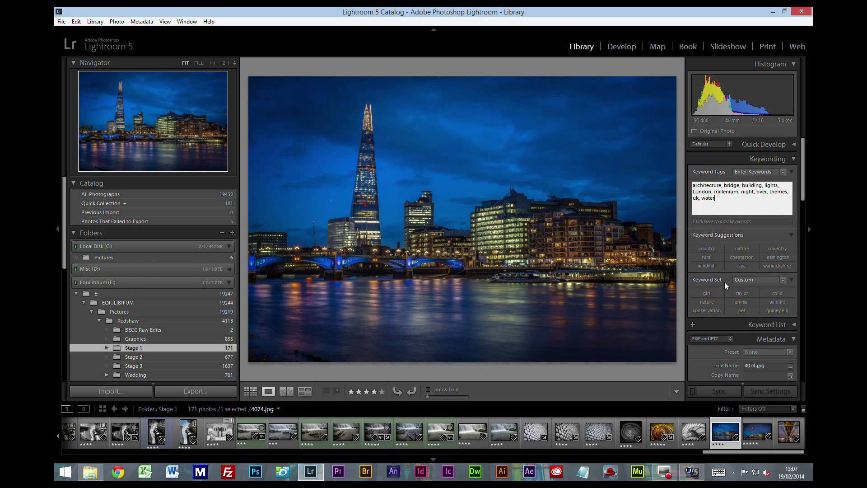
Enter title 'Night View London' and caption 'Night Views Of London Taken From Under The millenium Bridge'
{"action": "scroll", "scroll_direction": "down", "scroll_amount": 3}
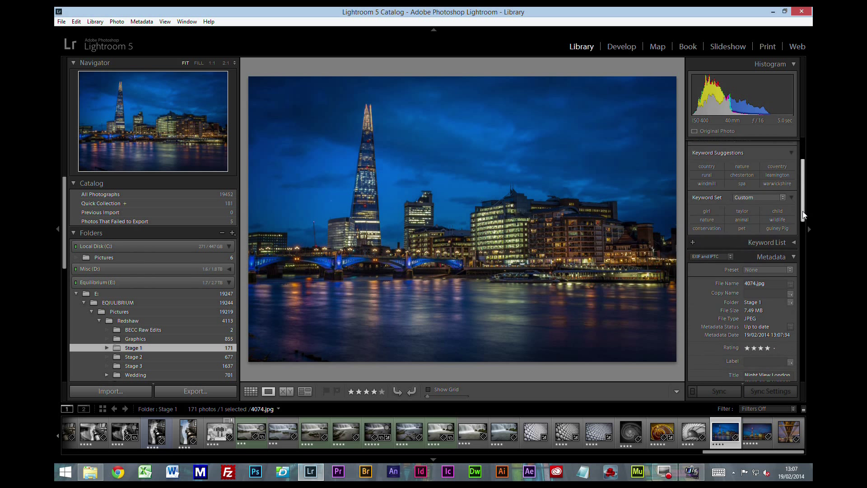
{"action": "scroll", "scroll_direction": "down", "scroll_amount": 3}
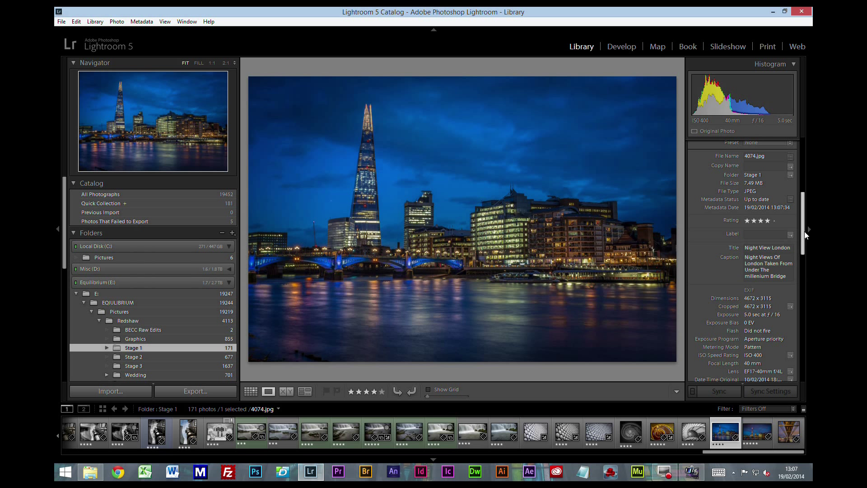
{"action": "left_click", "coordinate": [768, 215]}
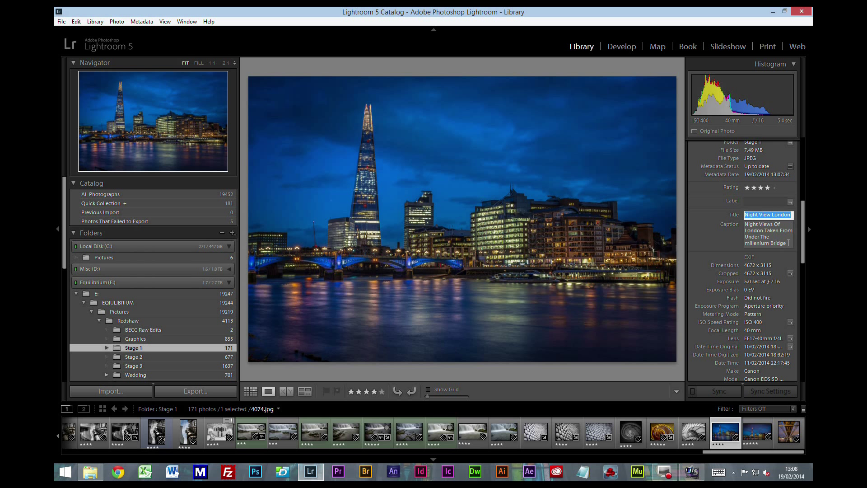
{"action": "left_click", "coordinate": [767, 232]}
{"action": "type", "text": "g"}
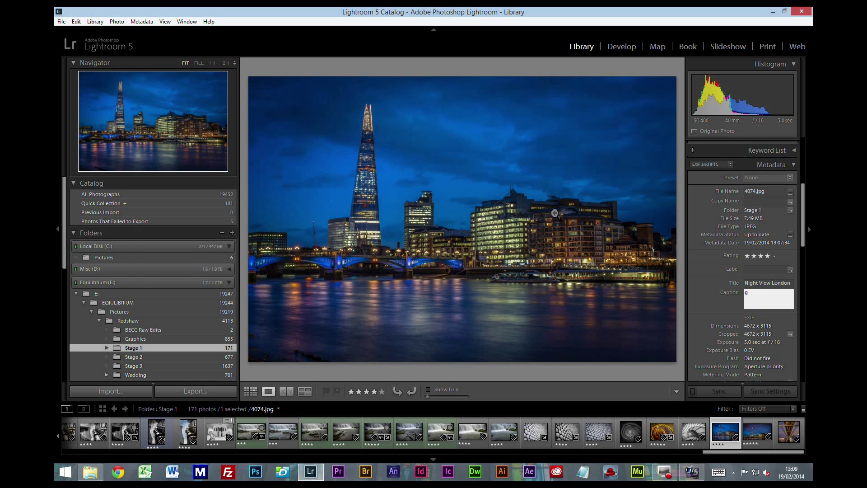
{"action": "type", "text": "Night Views Of London Taken From Under The millenium Bridge"}
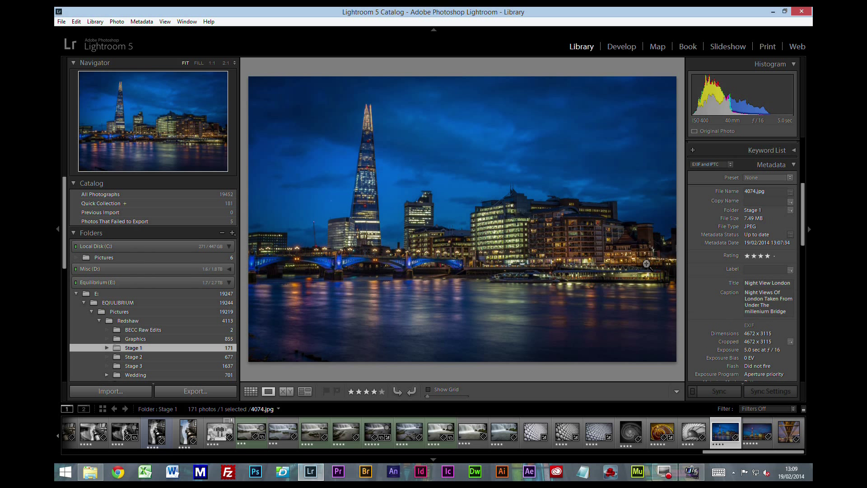
{"action": "mouse_move", "coordinate": [534, 204]}
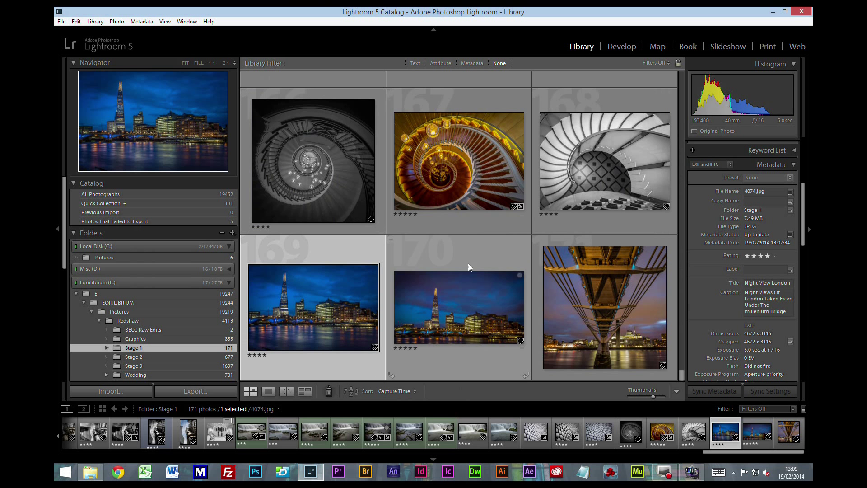
Click through the staircase thumbnails, ending on 4075.jpg showing its 'Tate Britain' title and caption
{"action": "left_click", "coordinate": [459, 307]}
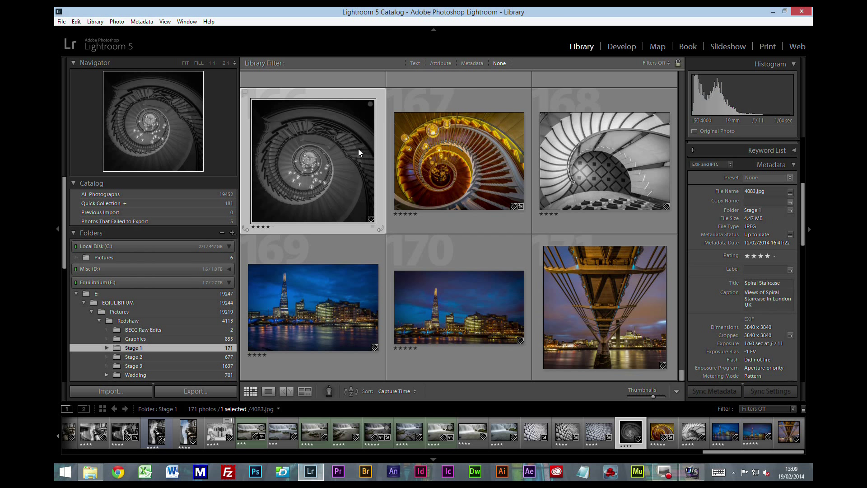
{"action": "left_click", "coordinate": [606, 157]}
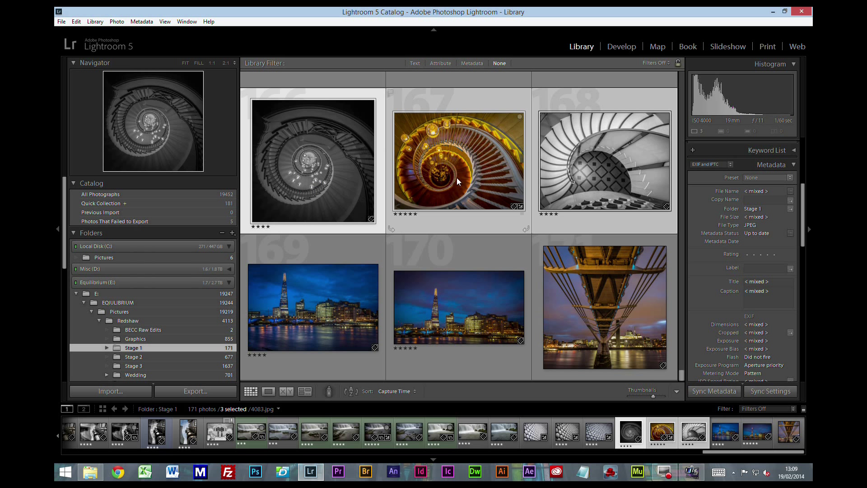
{"action": "left_click", "coordinate": [313, 163]}
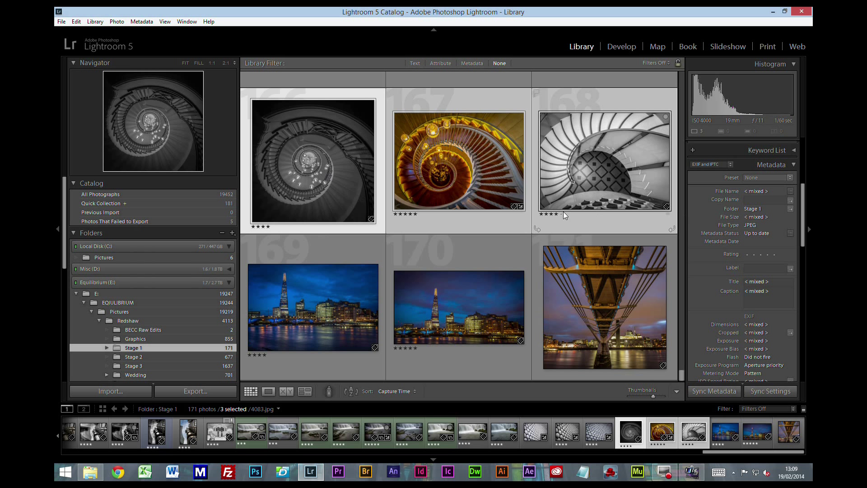
{"action": "mouse_move", "coordinate": [348, 182]}
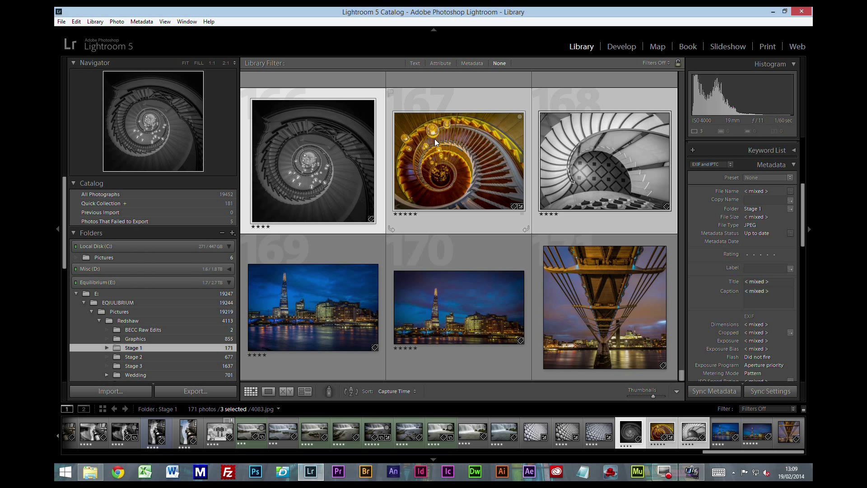
{"action": "mouse_move", "coordinate": [624, 94]}
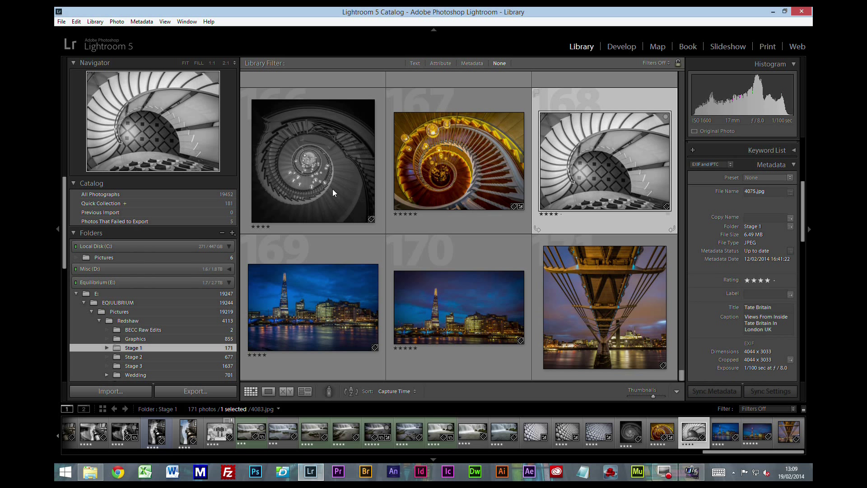
{"action": "left_click", "coordinate": [313, 160]}
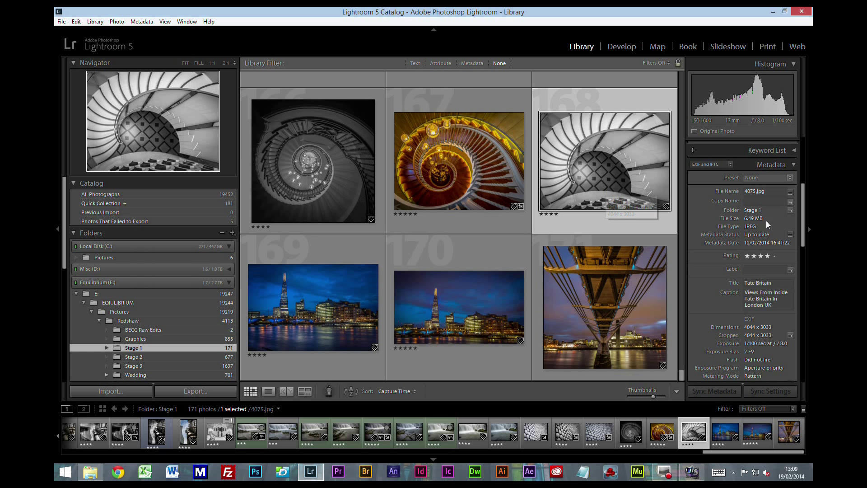
{"action": "left_click", "coordinate": [458, 161]}
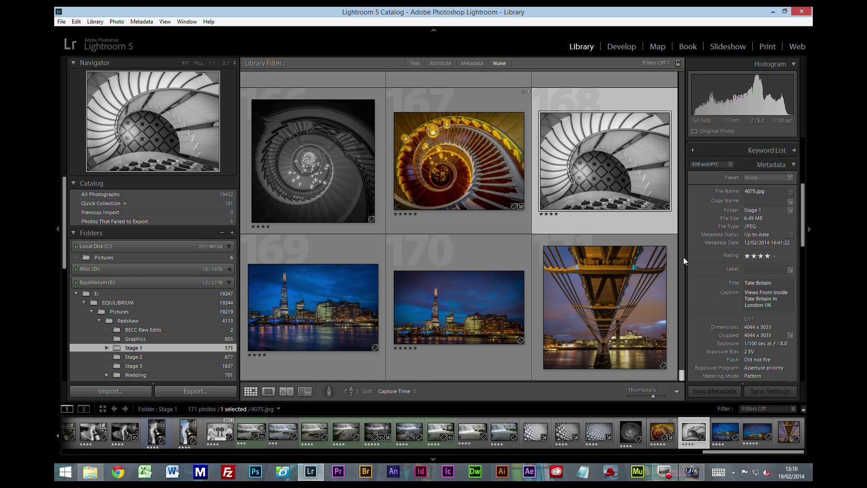
{"action": "left_click", "coordinate": [458, 308]}
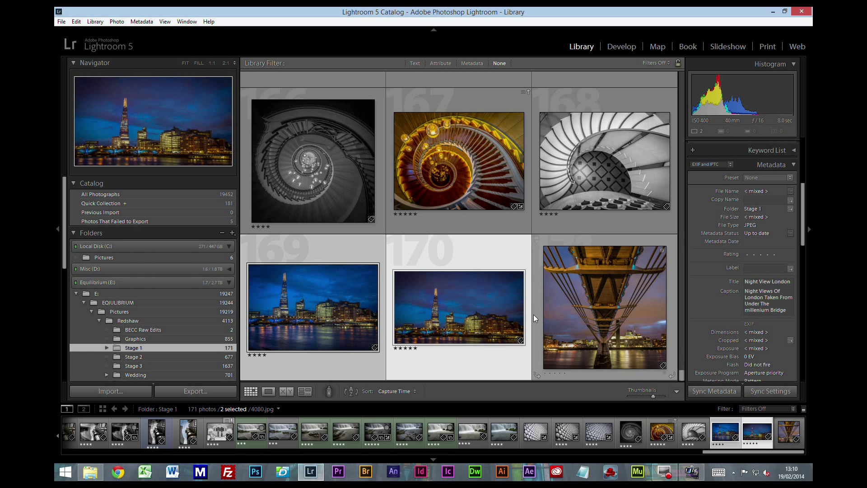
{"action": "left_click", "coordinate": [604, 307]}
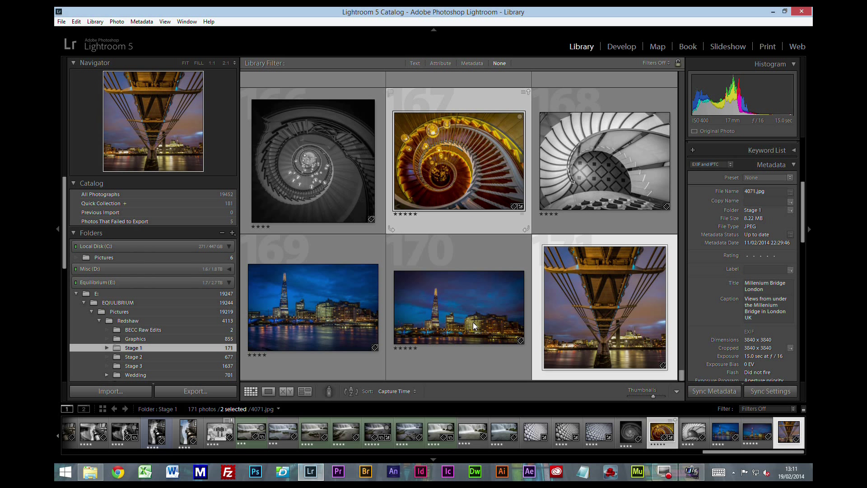
{"action": "left_click", "coordinate": [458, 308]}
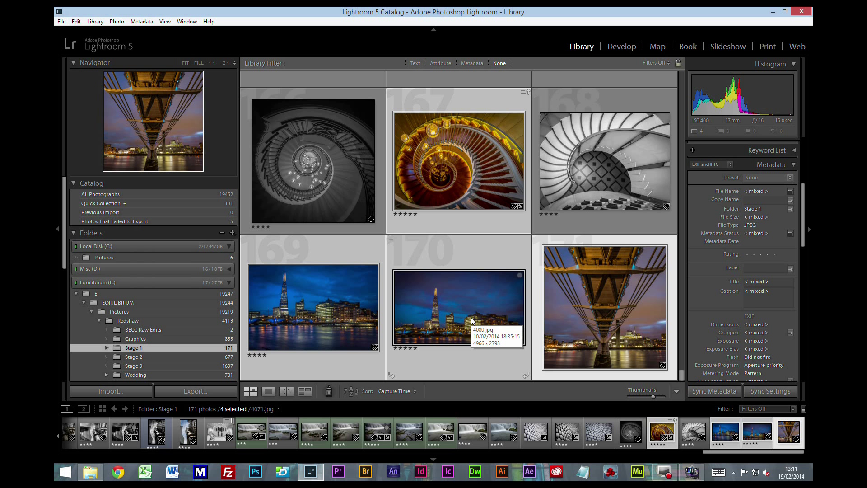
{"action": "mouse_move", "coordinate": [604, 184]}
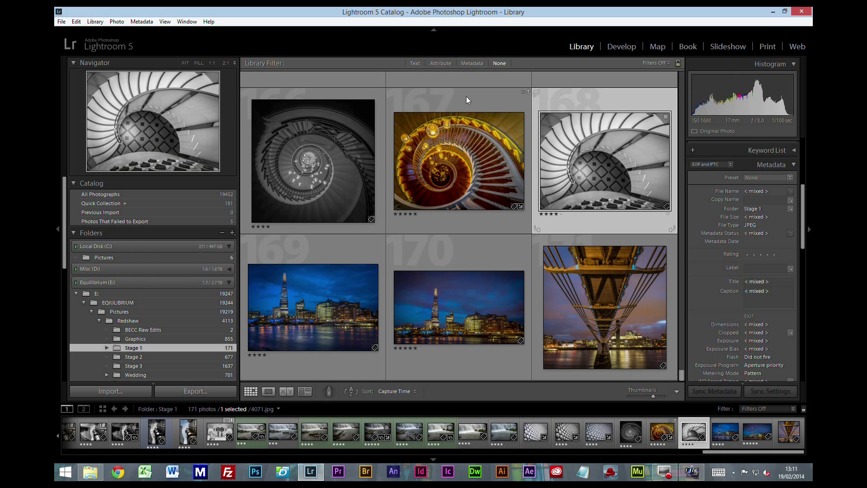
{"action": "mouse_move", "coordinate": [504, 323]}
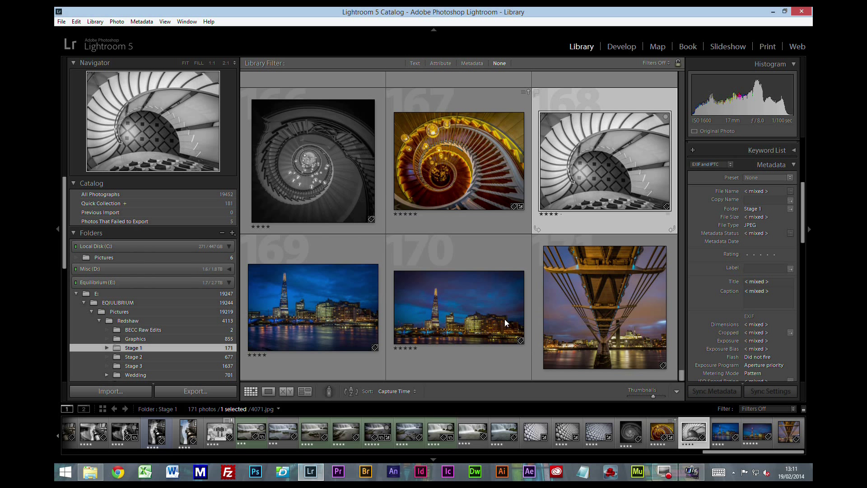
{"action": "left_click", "coordinate": [604, 307]}
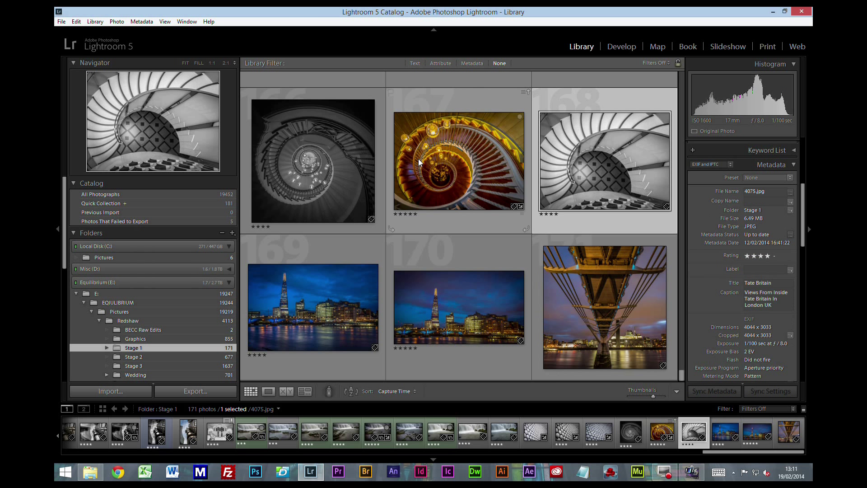
{"action": "mouse_move", "coordinate": [447, 170]}
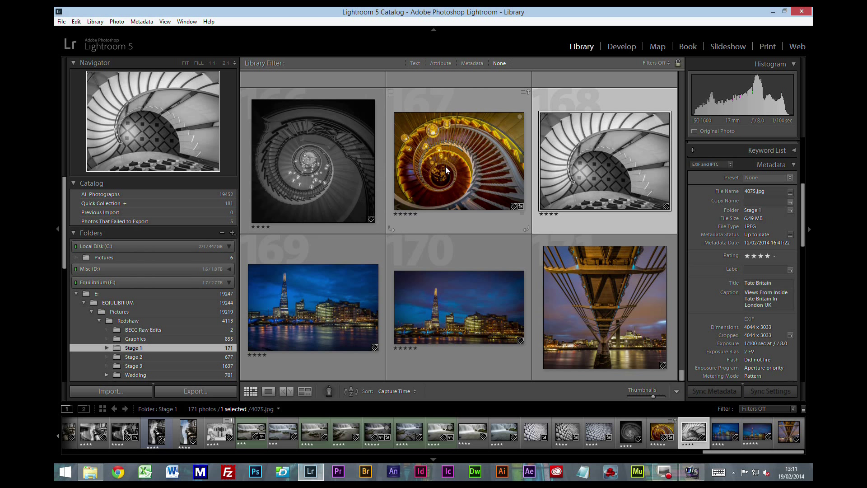
{"action": "mouse_move", "coordinate": [357, 166]}
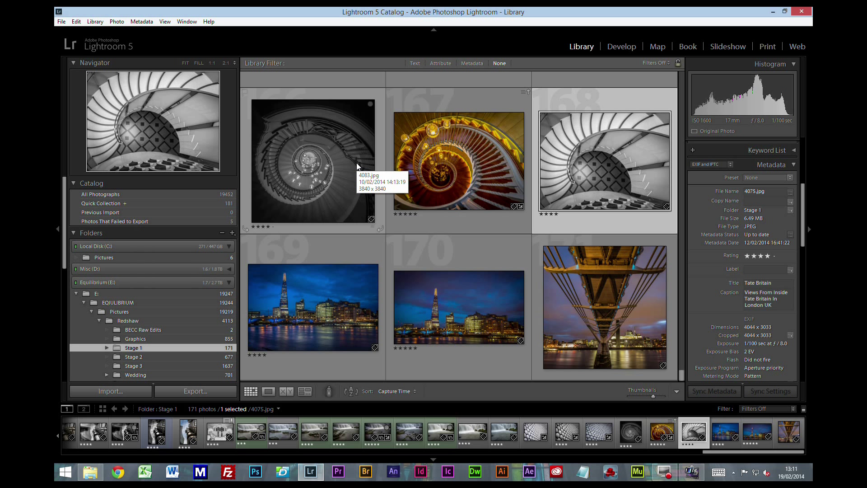
{"action": "mouse_move", "coordinate": [391, 186]}
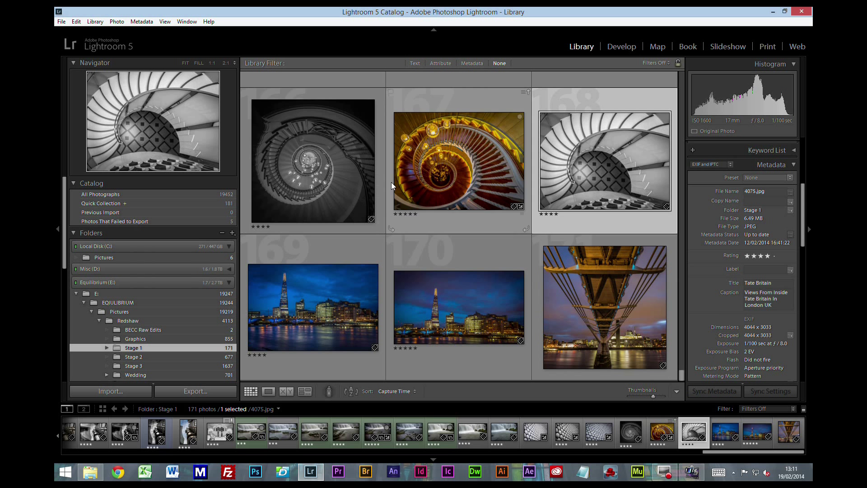
{"action": "mouse_move", "coordinate": [550, 280]}
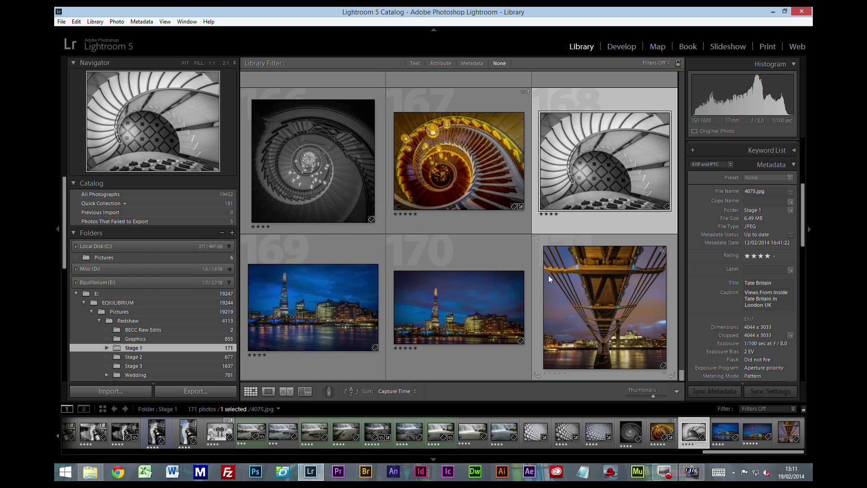
{"action": "mouse_move", "coordinate": [641, 316]}
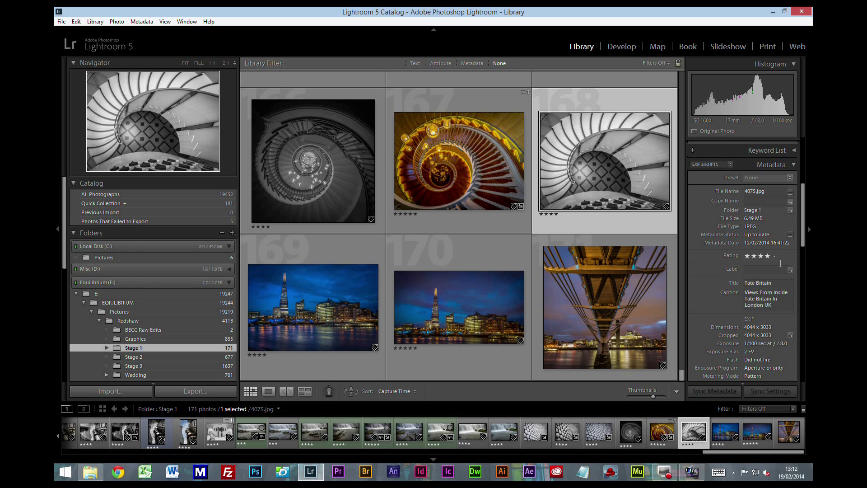
{"action": "mouse_move", "coordinate": [658, 195]}
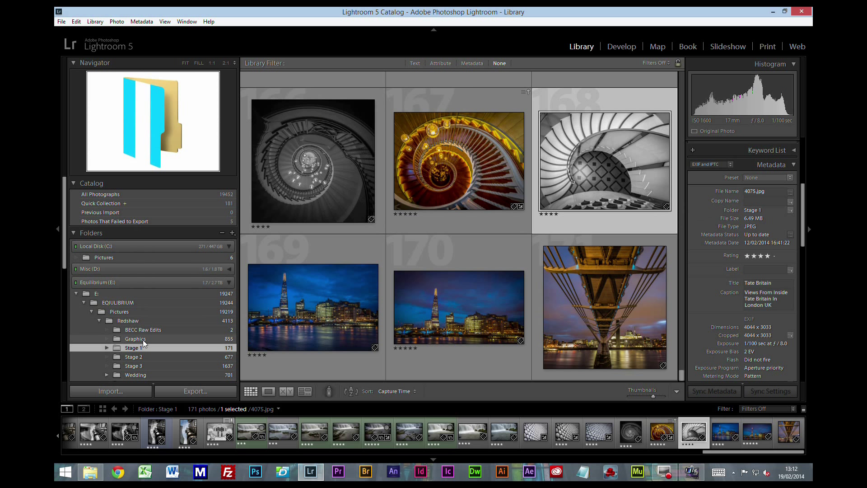
{"action": "mouse_move", "coordinate": [136, 338]}
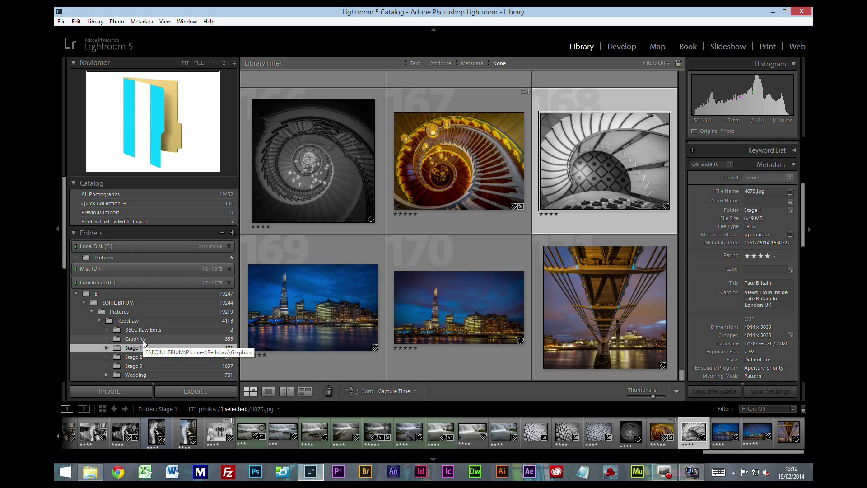